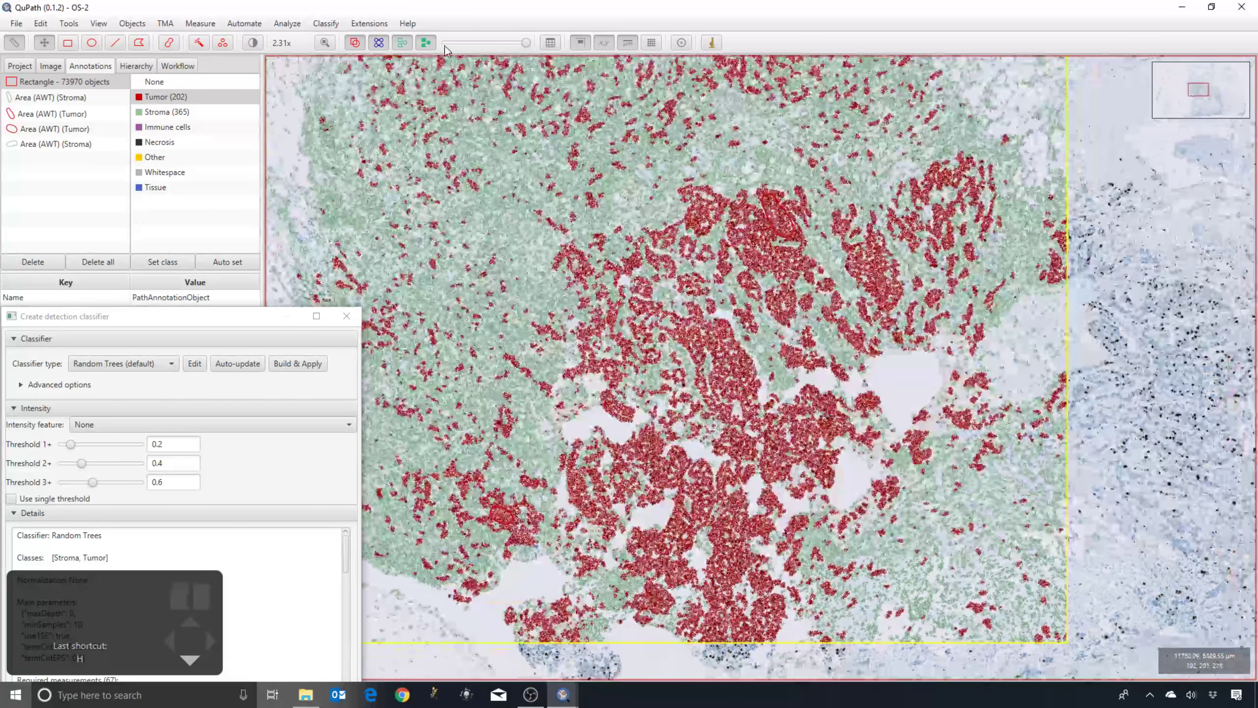
Show the detection measurements table for every cell in the image.
{"action": "left_click", "coordinate": [550, 42]}
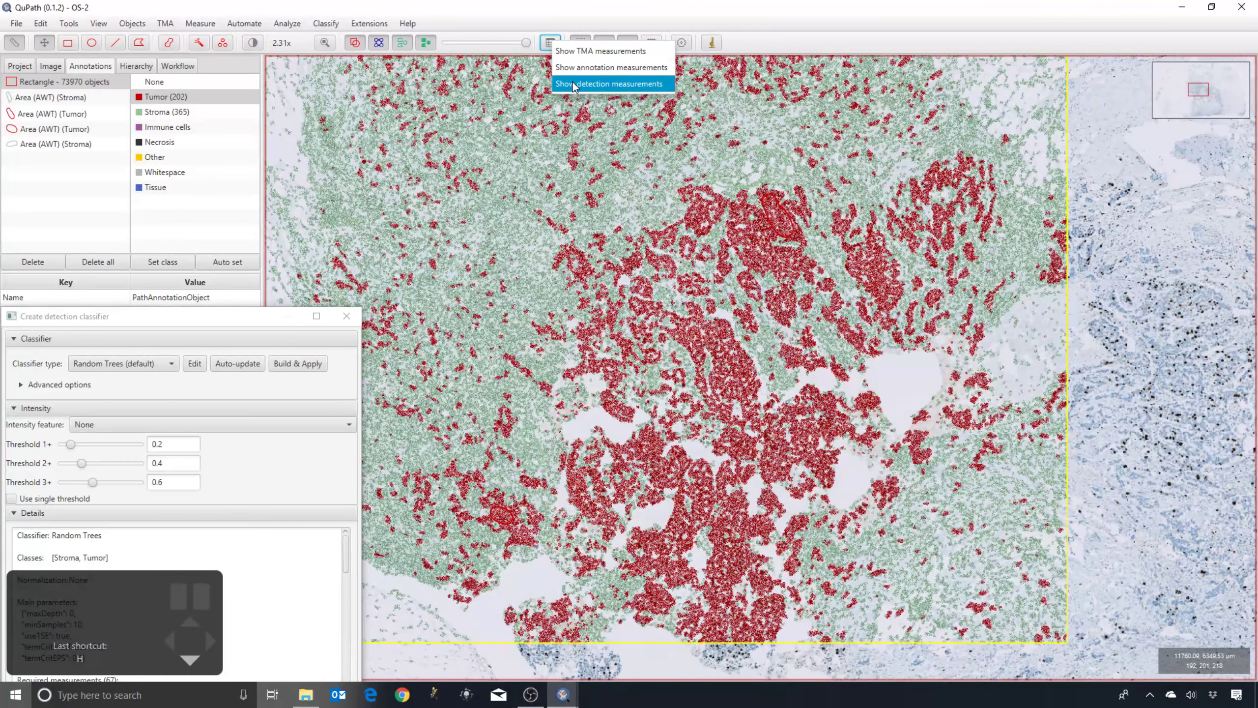
{"action": "left_click", "coordinate": [610, 84]}
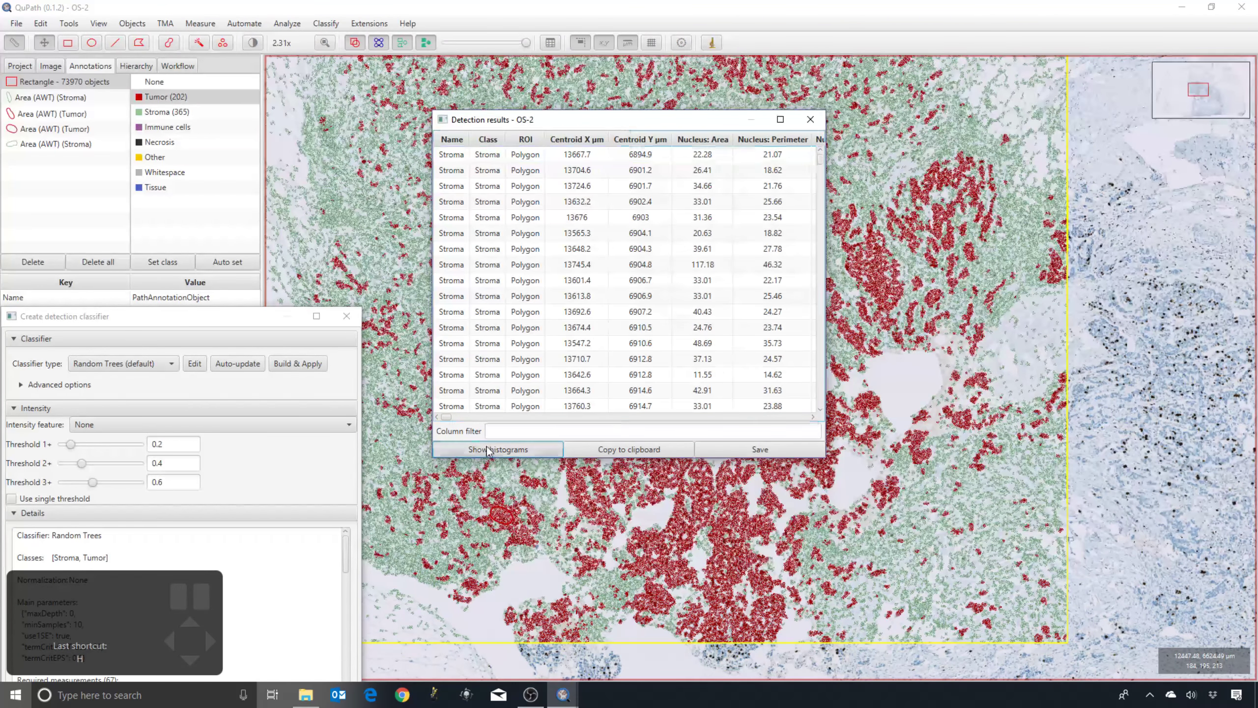
Show histograms beside the table and plot the distribution of Nucleus: Area.
{"action": "left_click", "coordinate": [497, 449]}
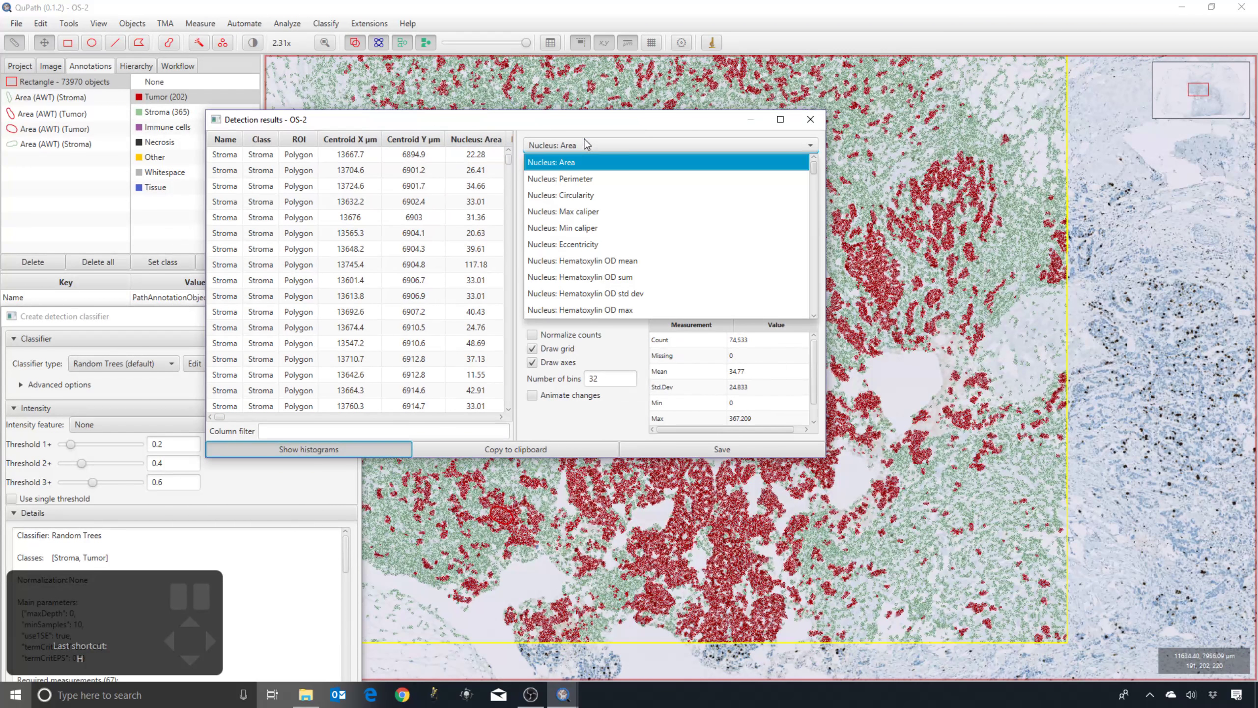
{"action": "left_click", "coordinate": [308, 448]}
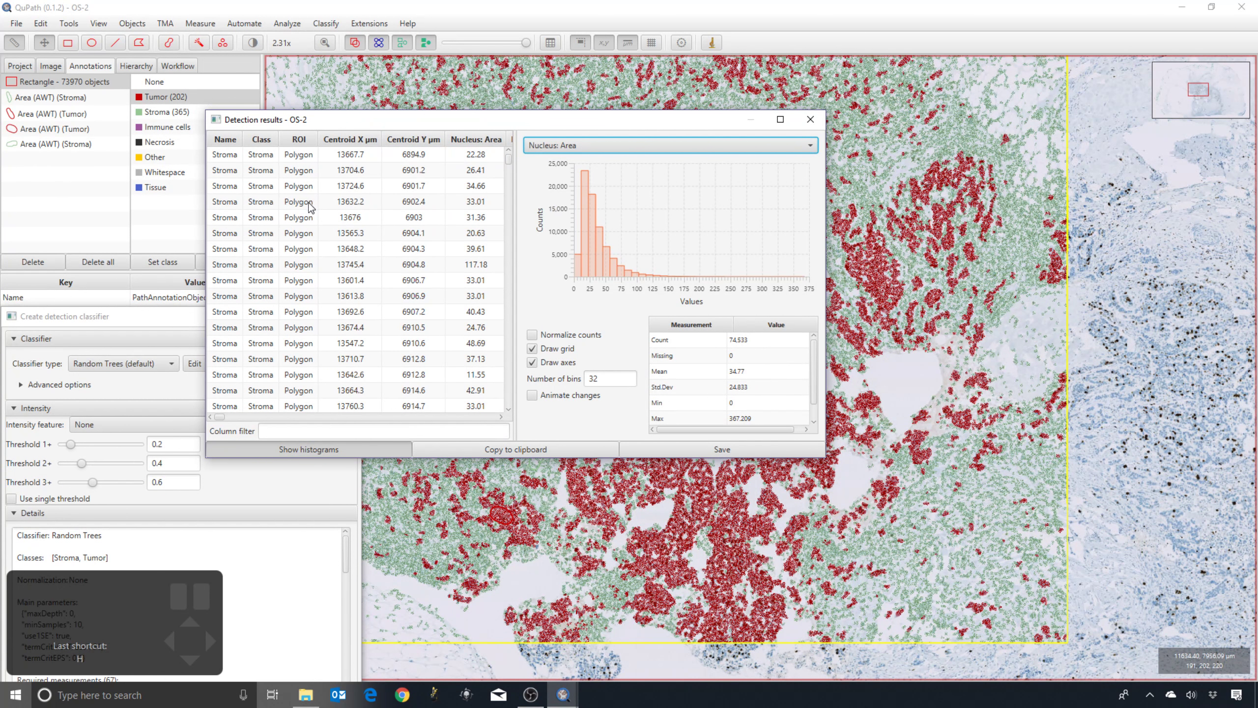
{"action": "mouse_move", "coordinate": [343, 126]}
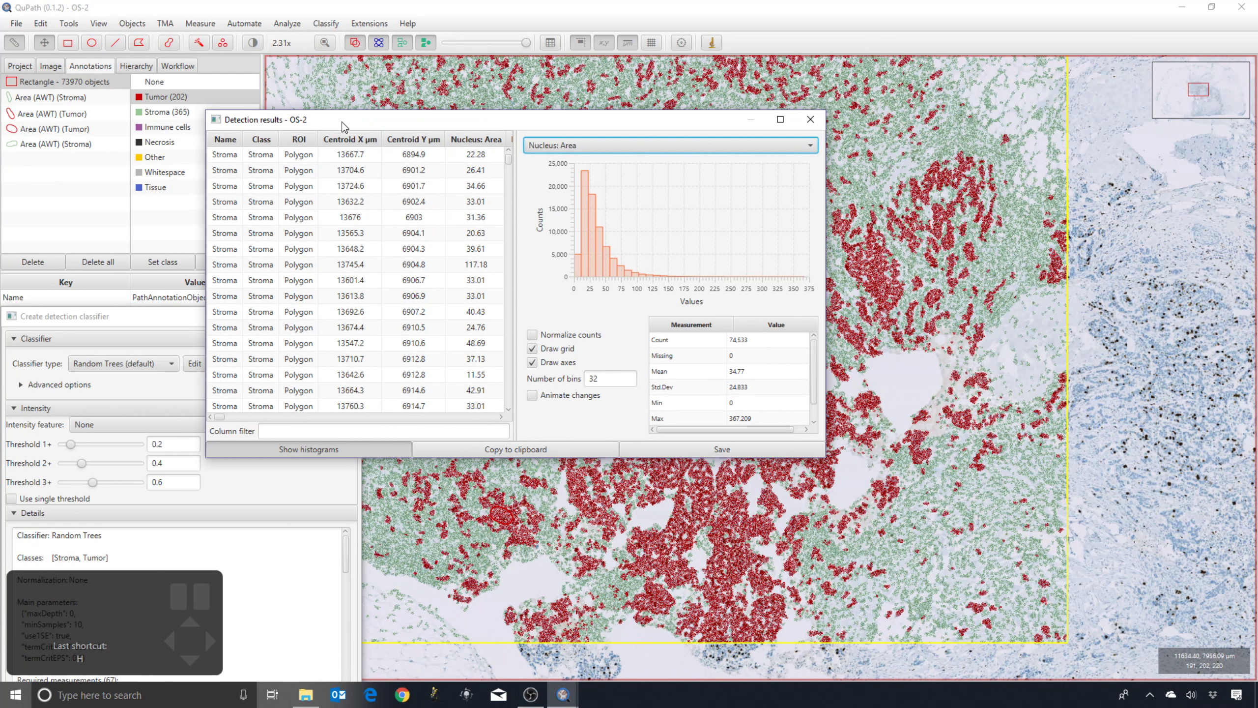